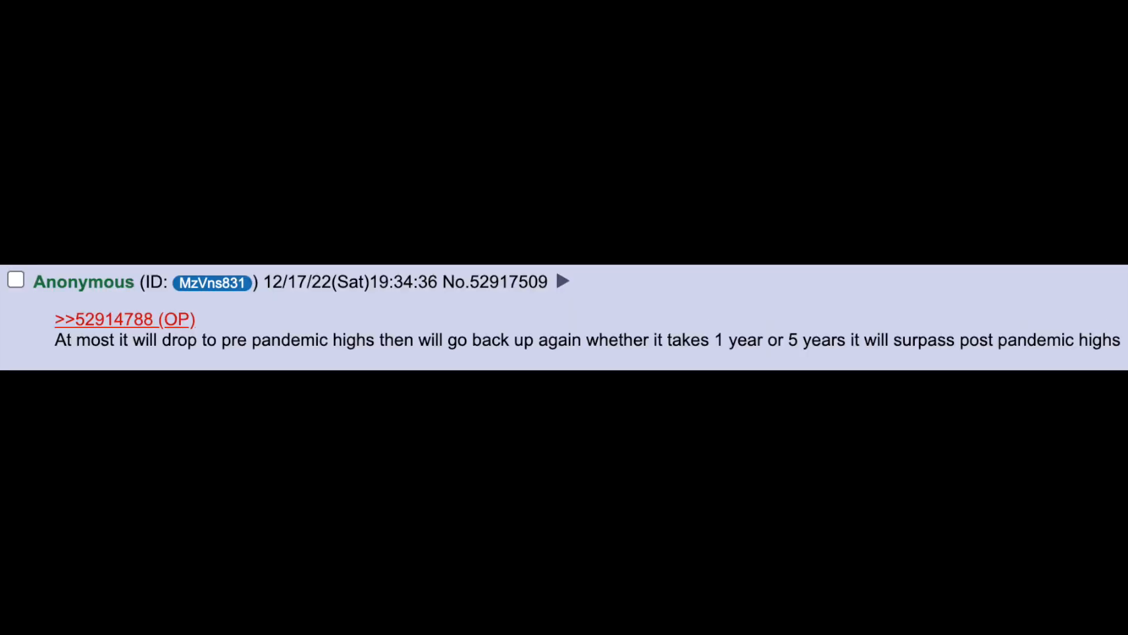
scroll("down", 3)
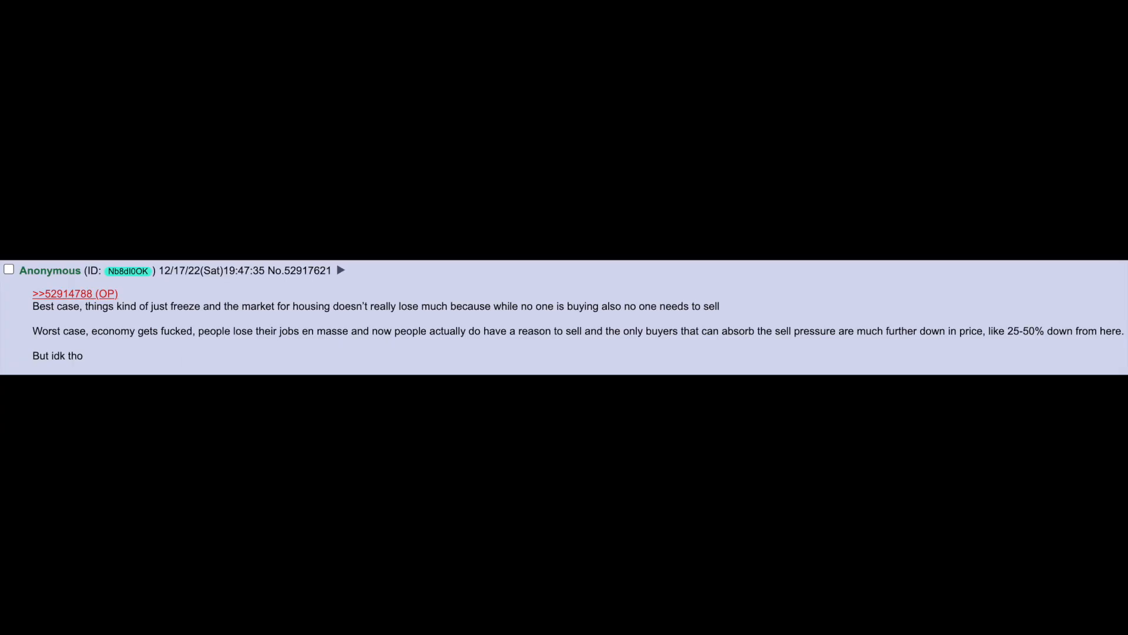